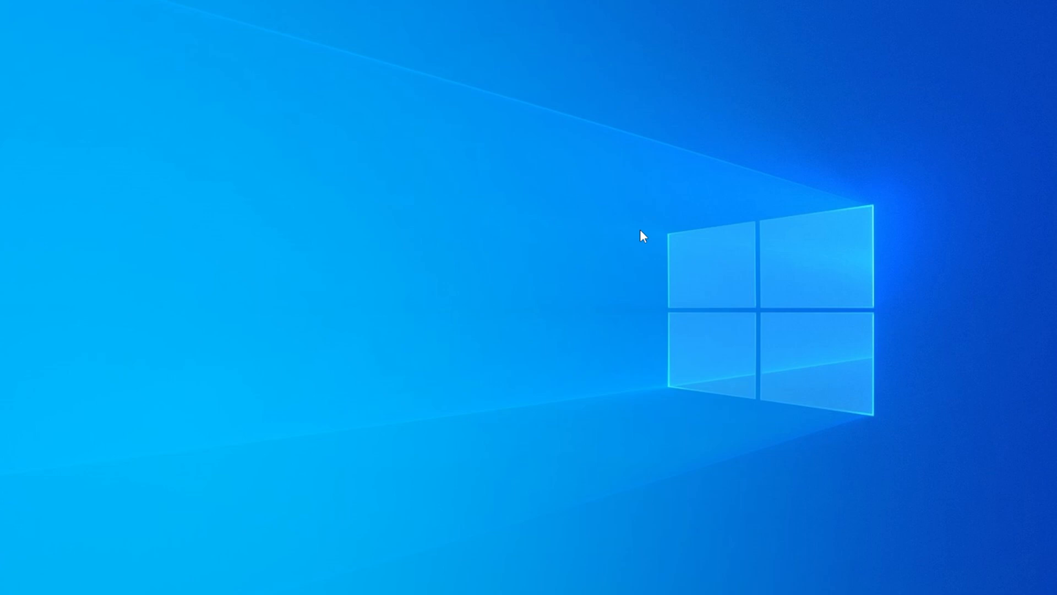
{"action": "mouse_move", "coordinate": [998, 280]}
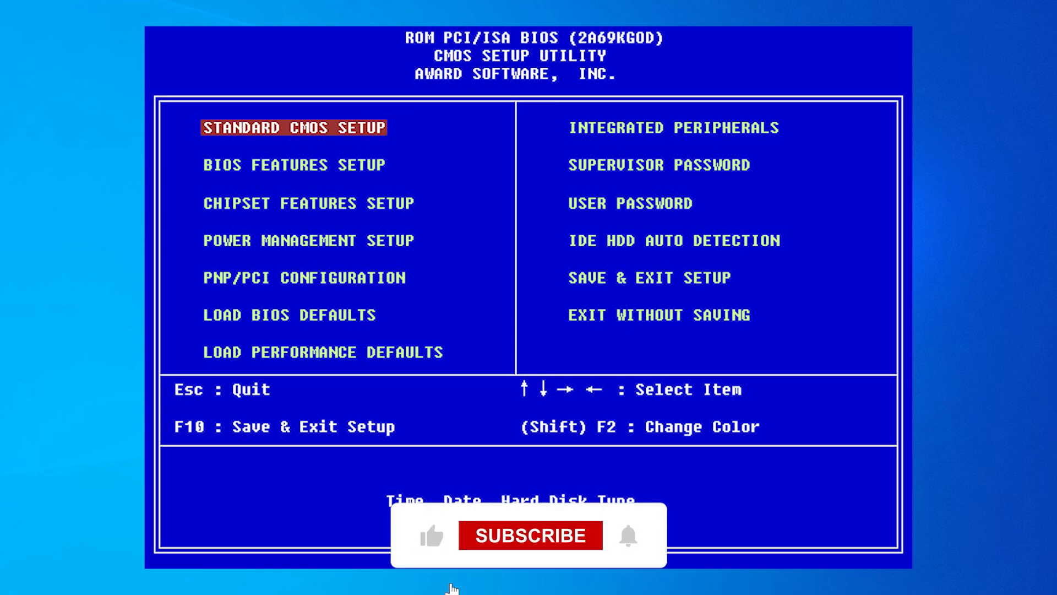
{"action": "mouse_move", "coordinate": [530, 546]}
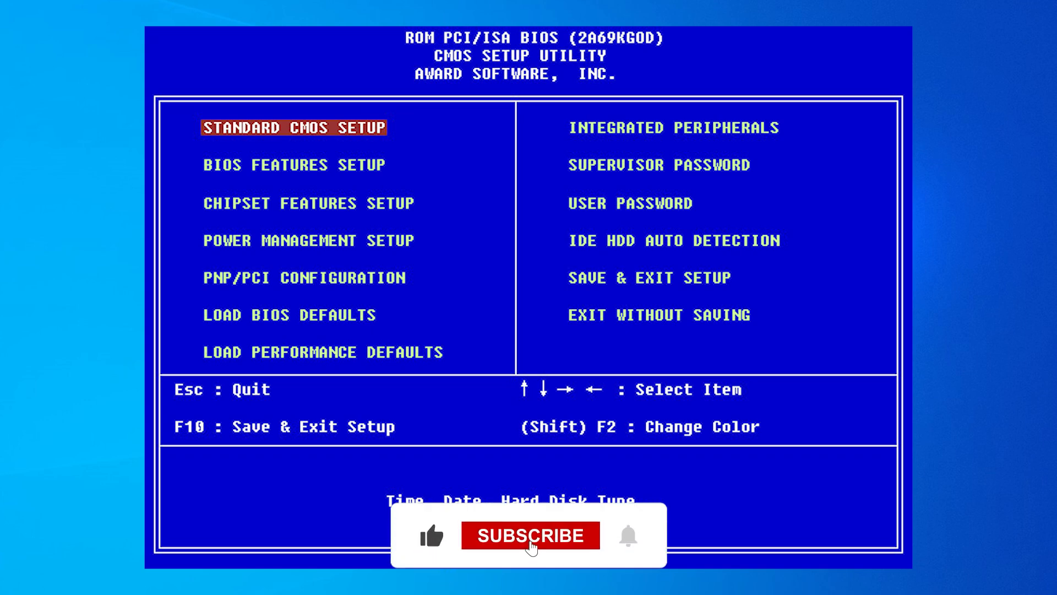
- Select an entry in the Award CMOS Setup Utility main menu
{"action": "left_click", "coordinate": [530, 535]}
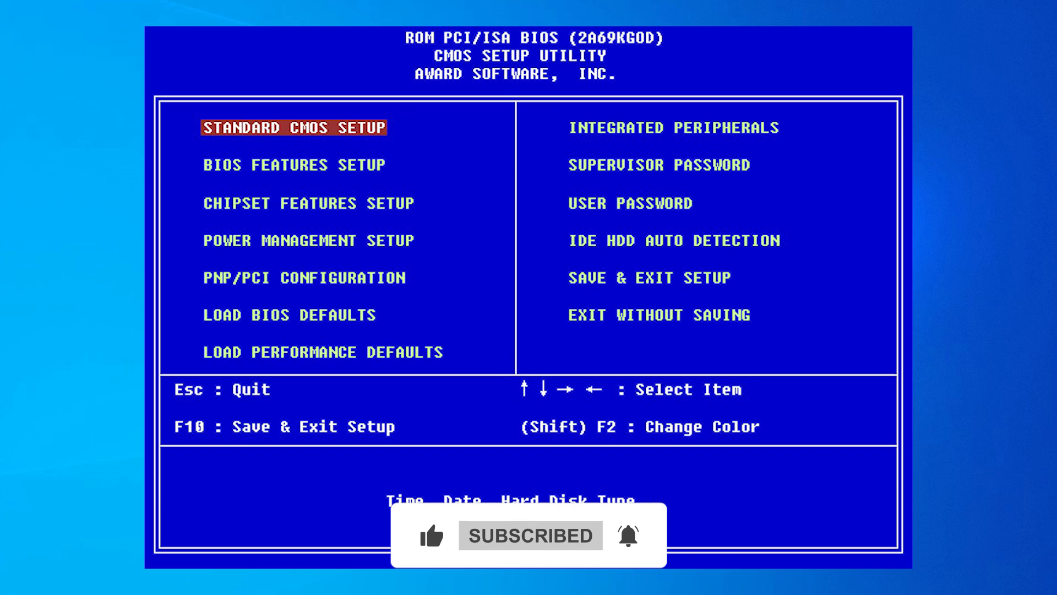